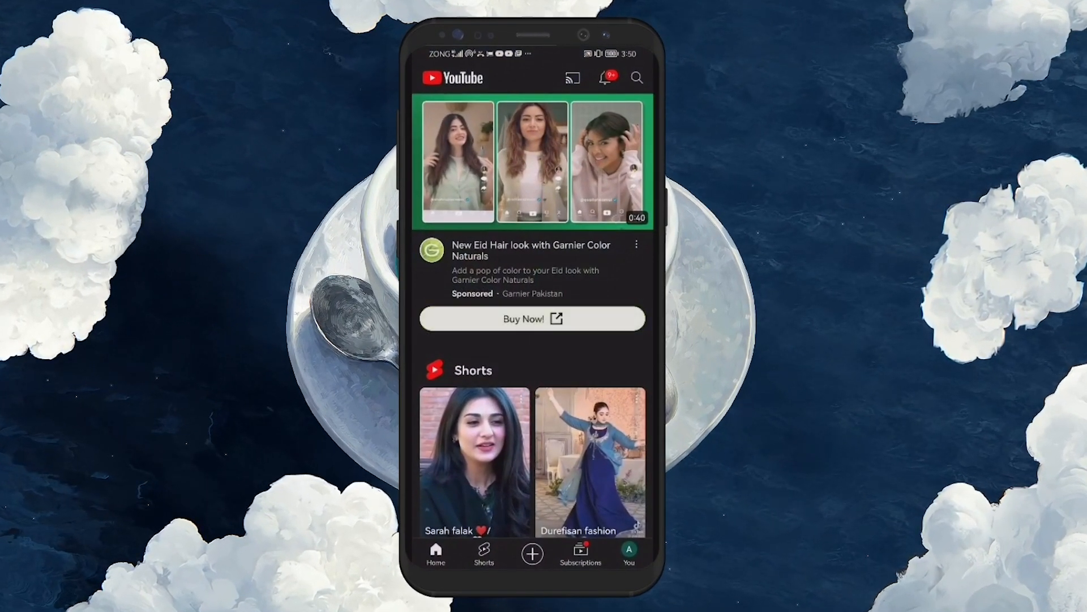
- Browse the You account page showing the signed-in history and playlists
{"action": "left_click", "coordinate": [627, 552]}
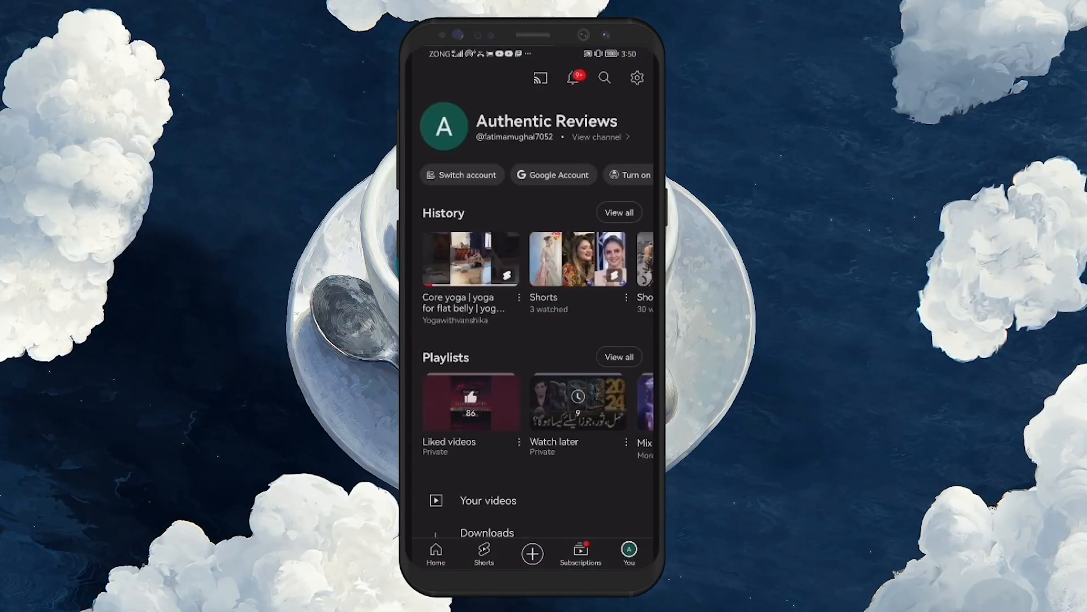
{"action": "scroll", "scroll_direction": "down", "scroll_amount": 3}
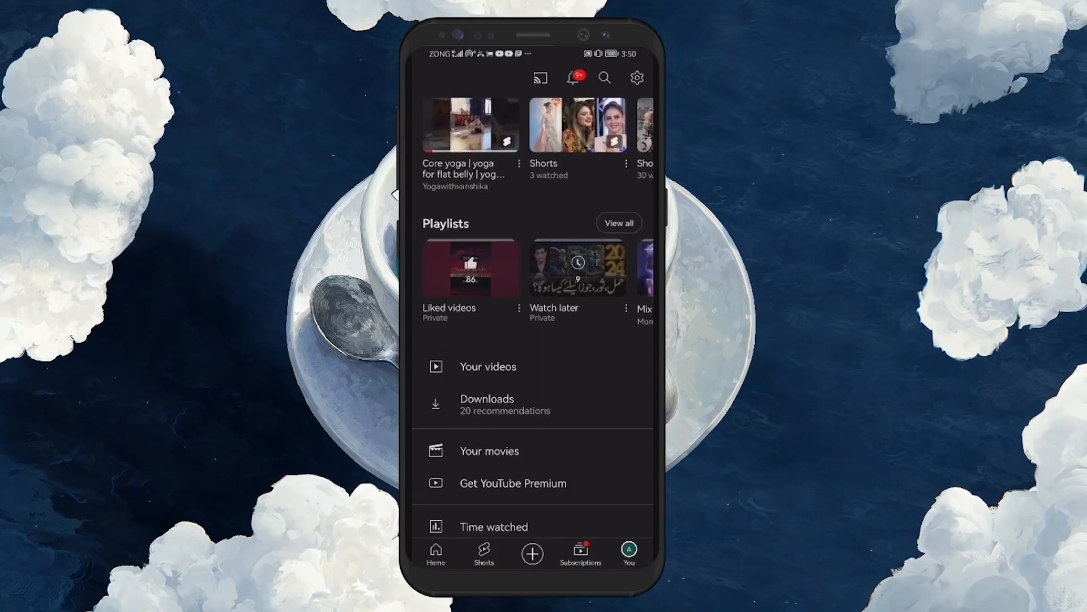
{"action": "scroll", "scroll_direction": "down", "scroll_amount": 3}
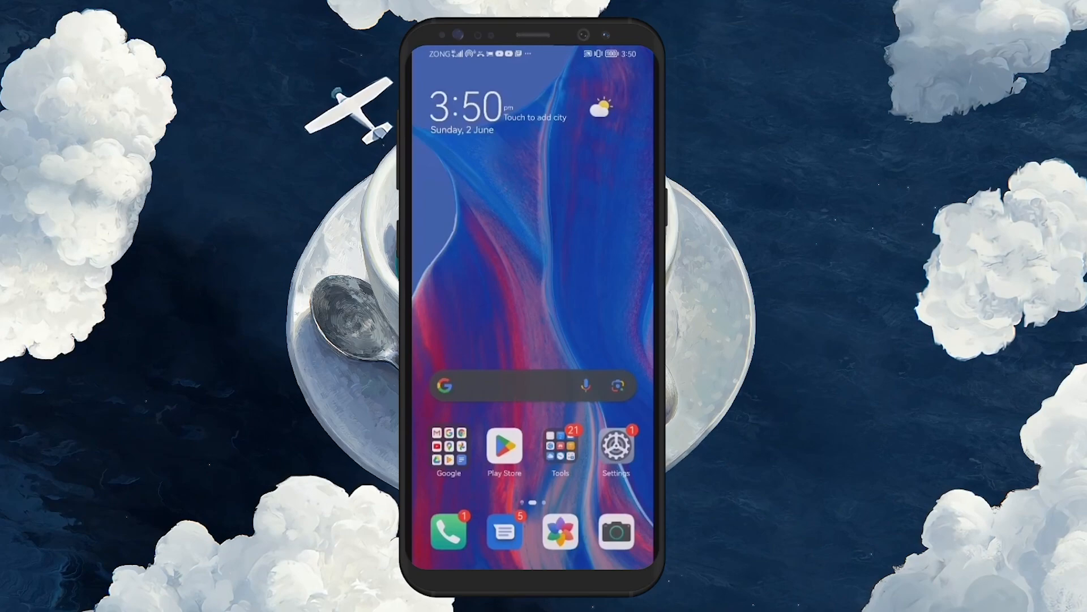
- Find YouTube in Settings > Apps and show its storage details (292 MB total, 20.53 MB cache)
{"action": "left_click", "coordinate": [616, 444]}
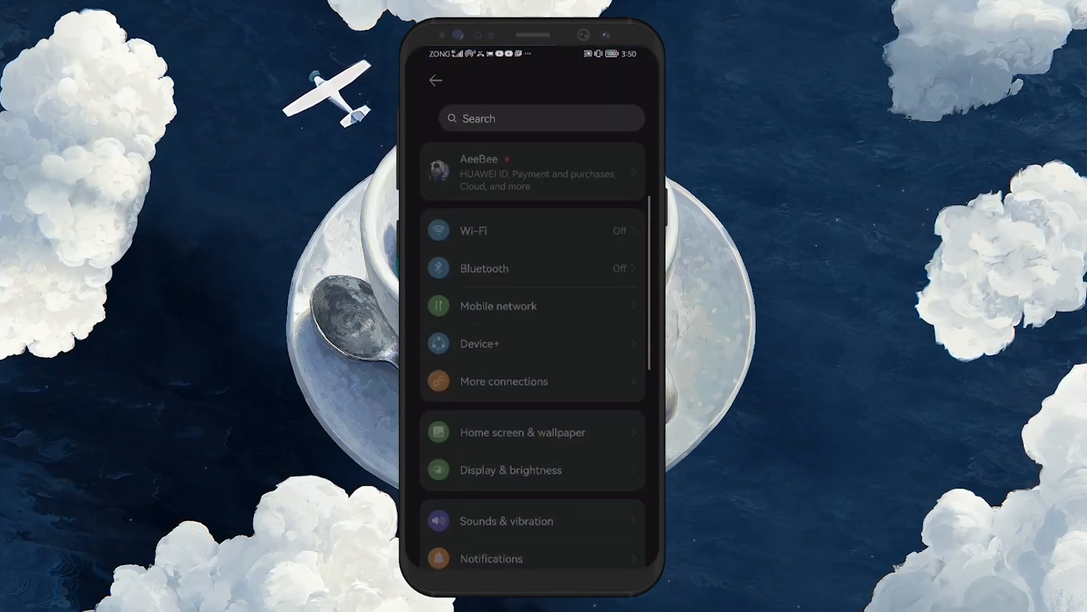
{"action": "type", "text": "youtub"}
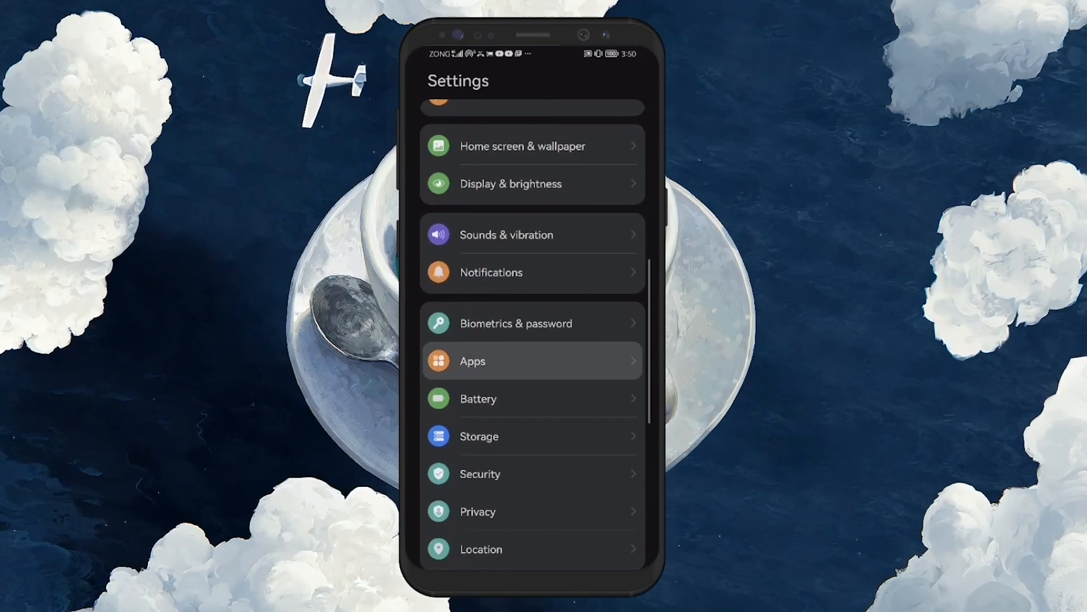
{"action": "left_click", "coordinate": [474, 361]}
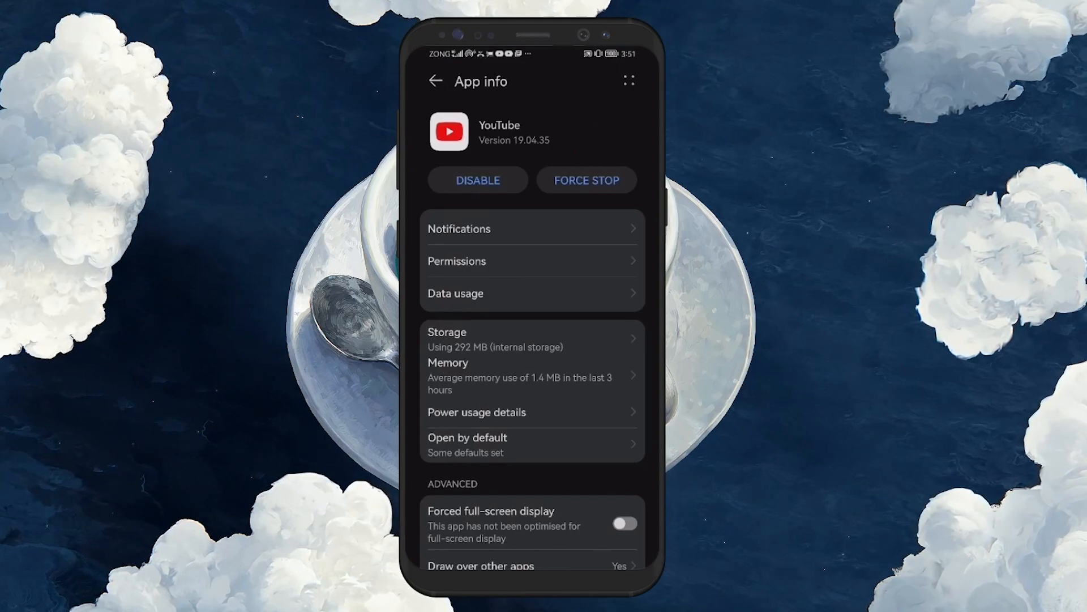
{"action": "scroll", "scroll_direction": "down", "scroll_amount": 3}
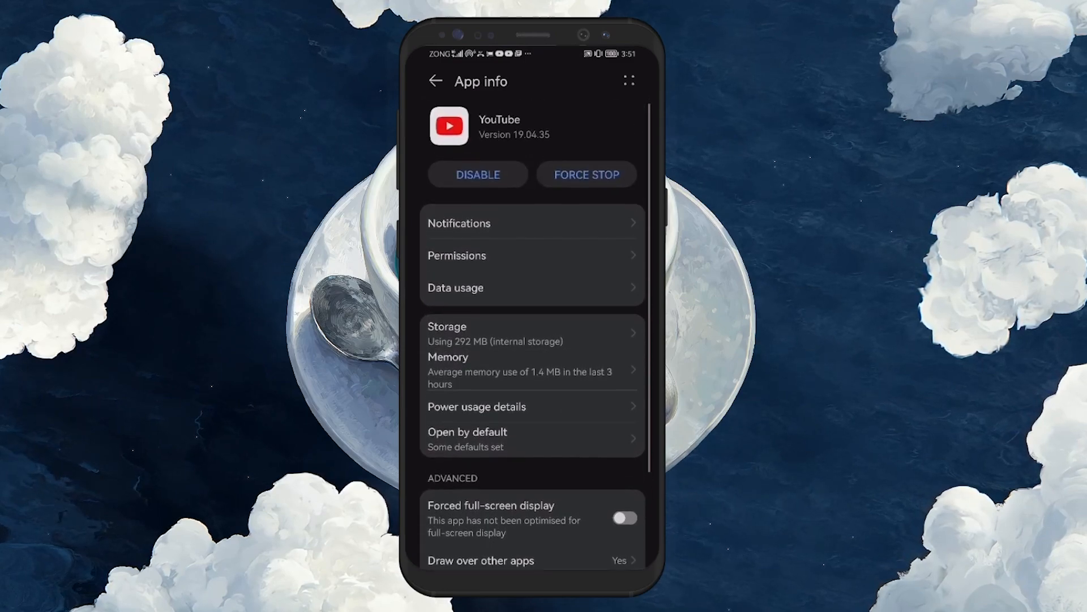
{"action": "scroll", "scroll_direction": "down", "scroll_amount": 3}
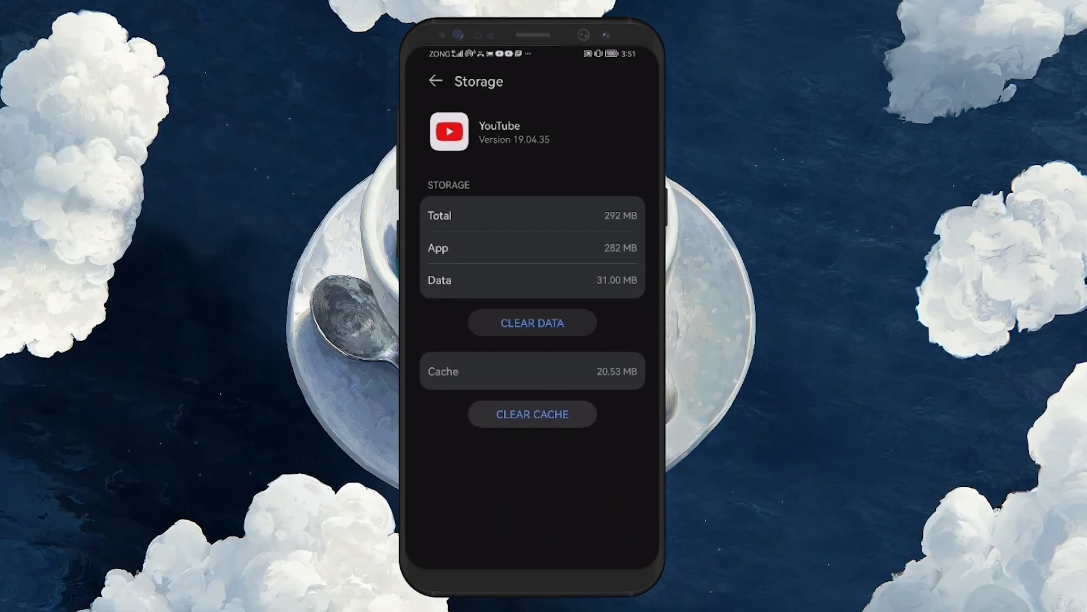
- Clear YouTube's cache to 0 B and delete all its stored app data
{"action": "left_click", "coordinate": [533, 323]}
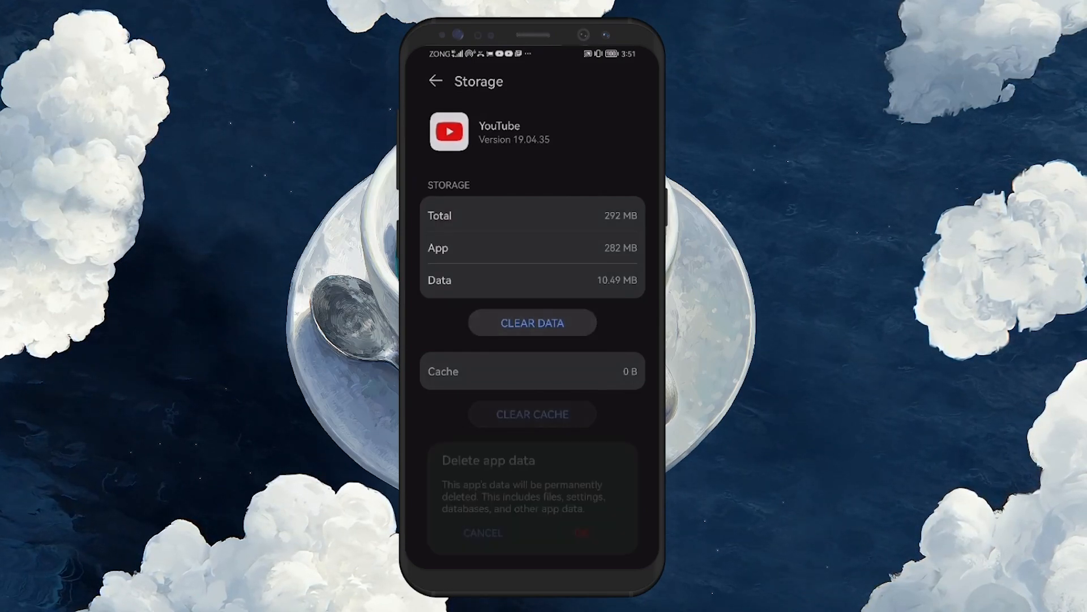
{"action": "left_click", "coordinate": [582, 532]}
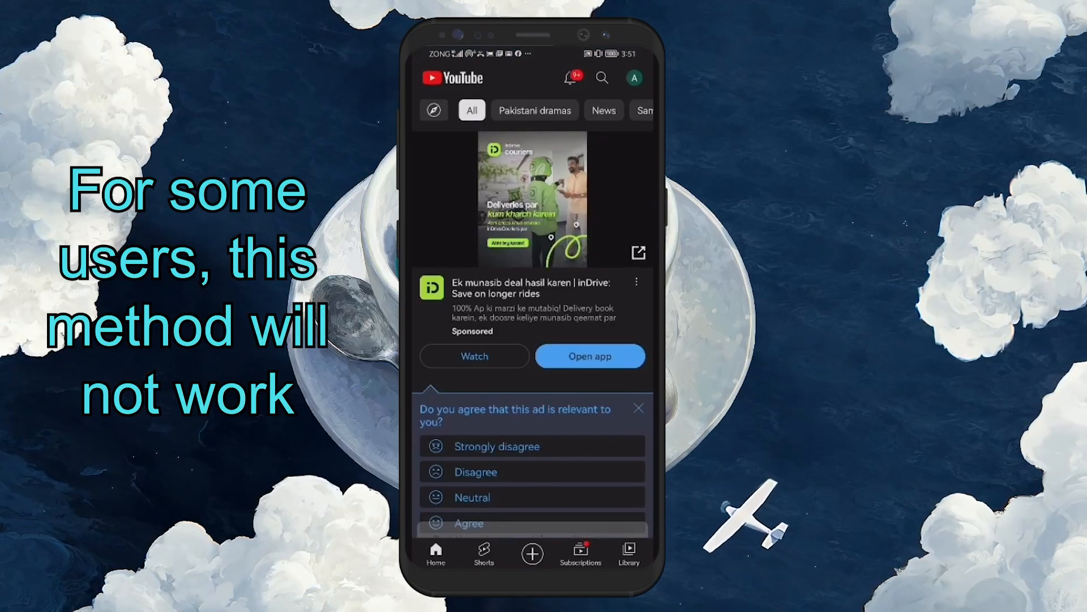
- Confirm YouTube's Library still shows signed-in history and playlists, then return to Settings
{"action": "scroll", "scroll_direction": "down", "scroll_amount": 3}
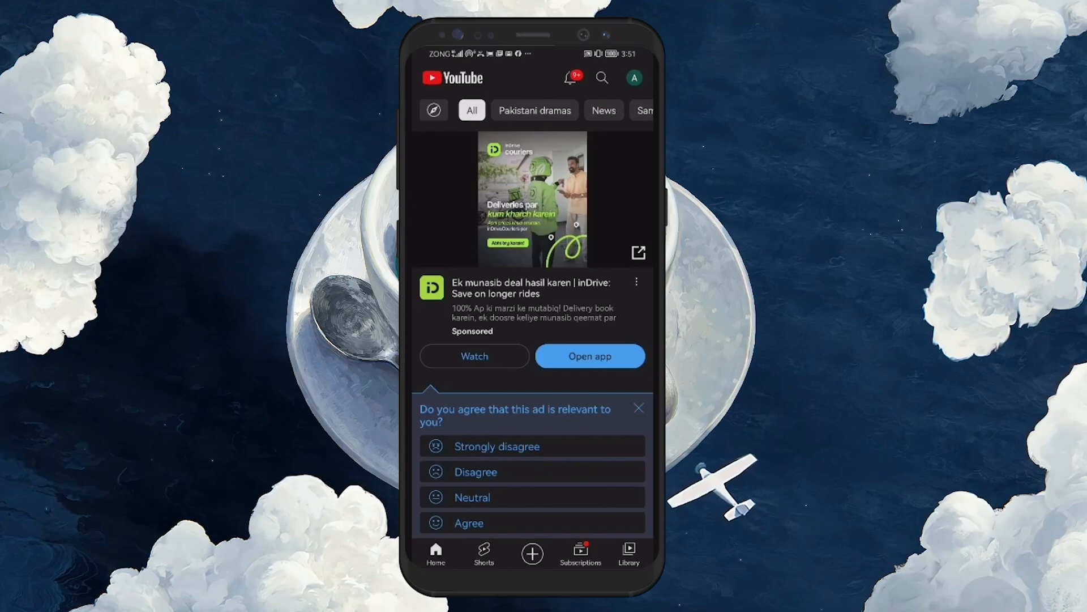
{"action": "left_click", "coordinate": [627, 551]}
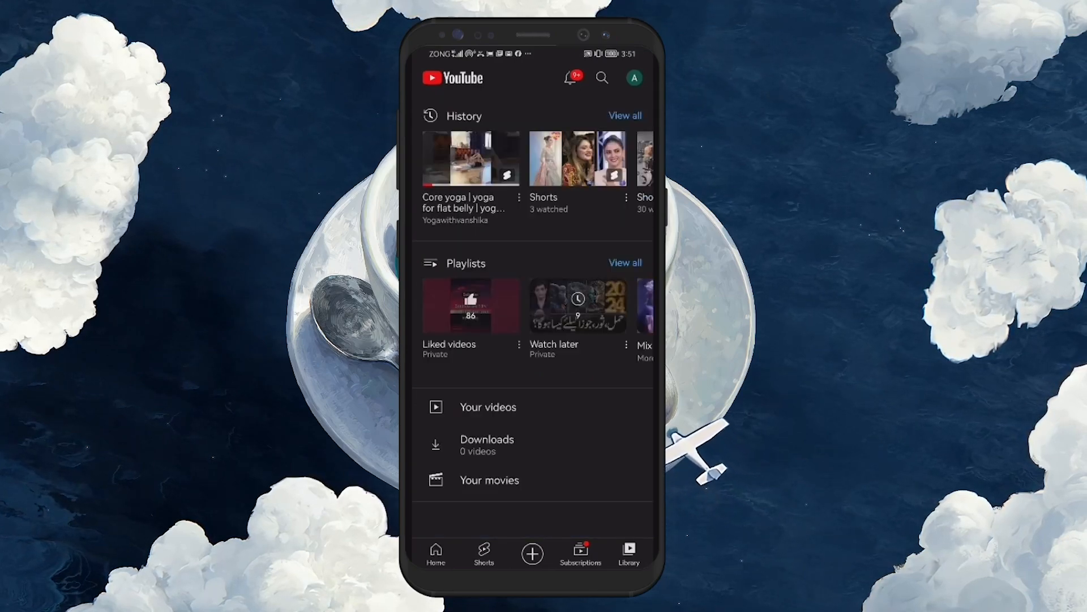
{"action": "left_click", "coordinate": [633, 77]}
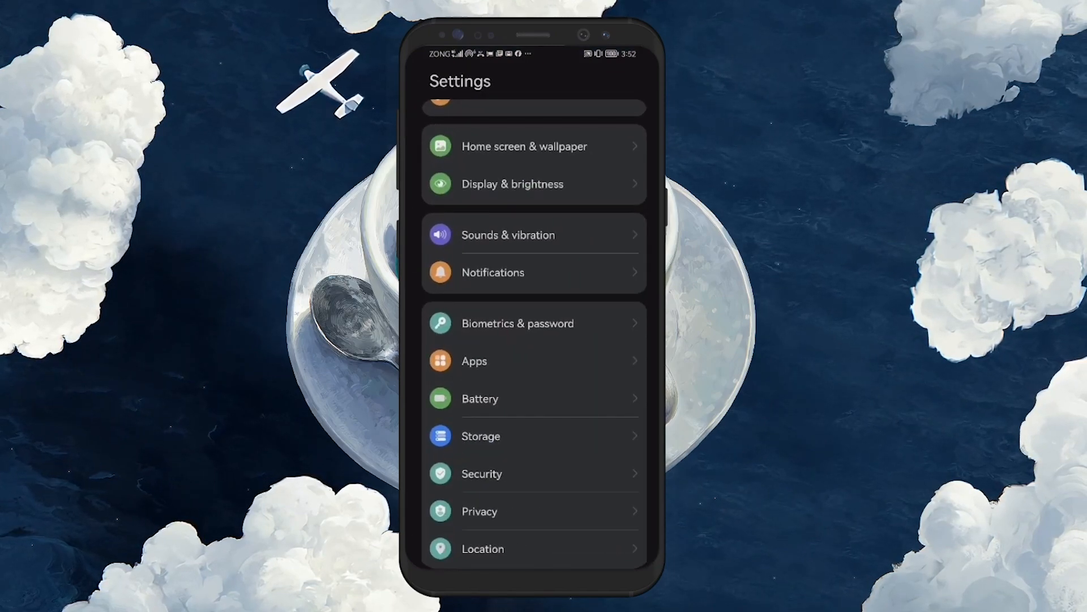
- Remove the Google account under Settings > Accounts, accepting the device-protection warning
{"action": "scroll", "scroll_direction": "down", "scroll_amount": 3}
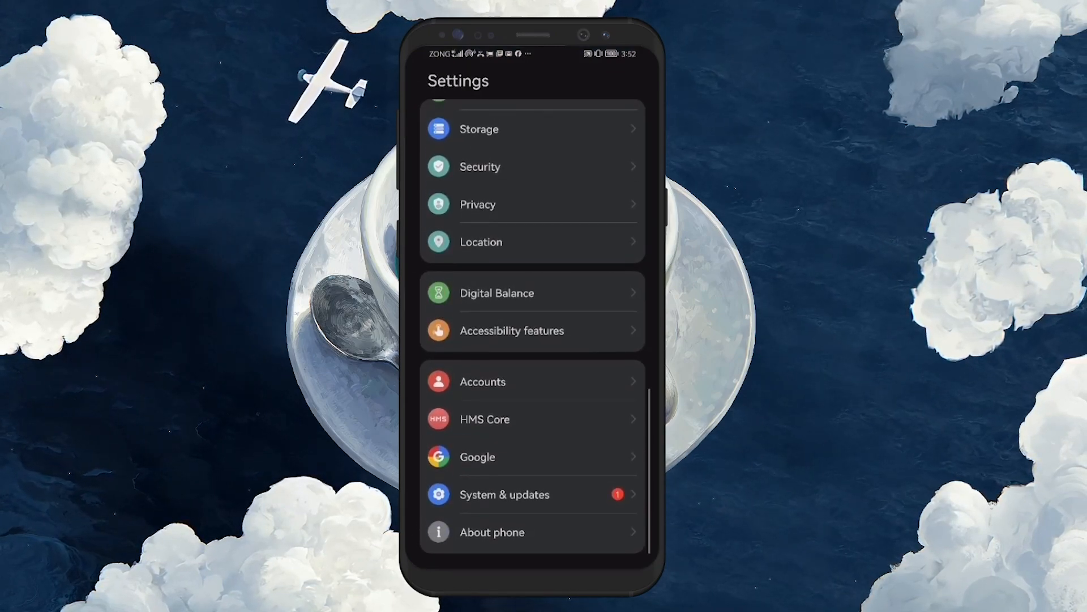
{"action": "left_click", "coordinate": [482, 380]}
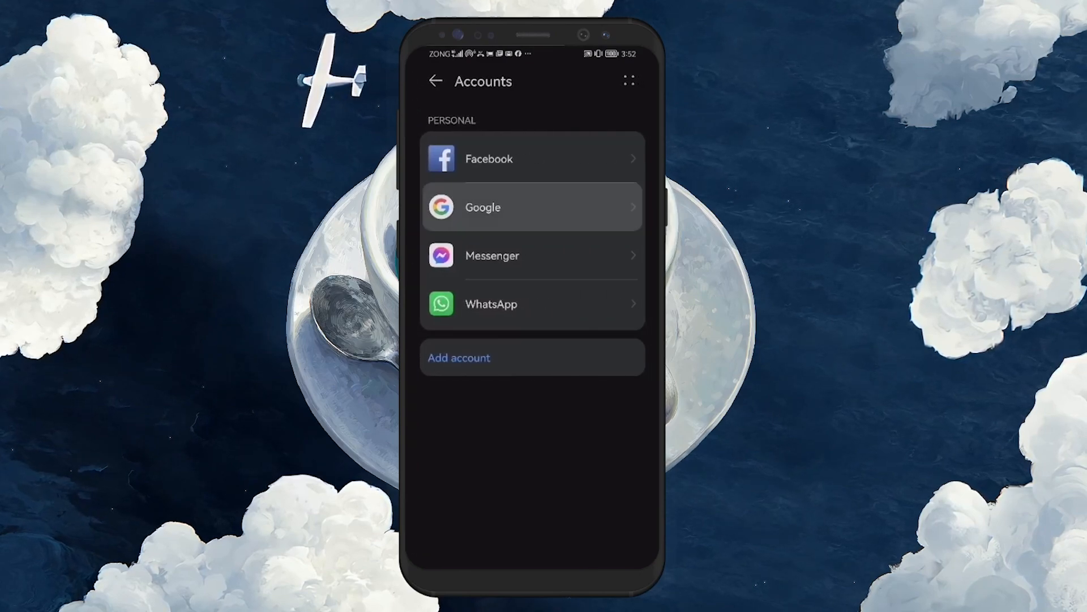
{"action": "left_click", "coordinate": [532, 206]}
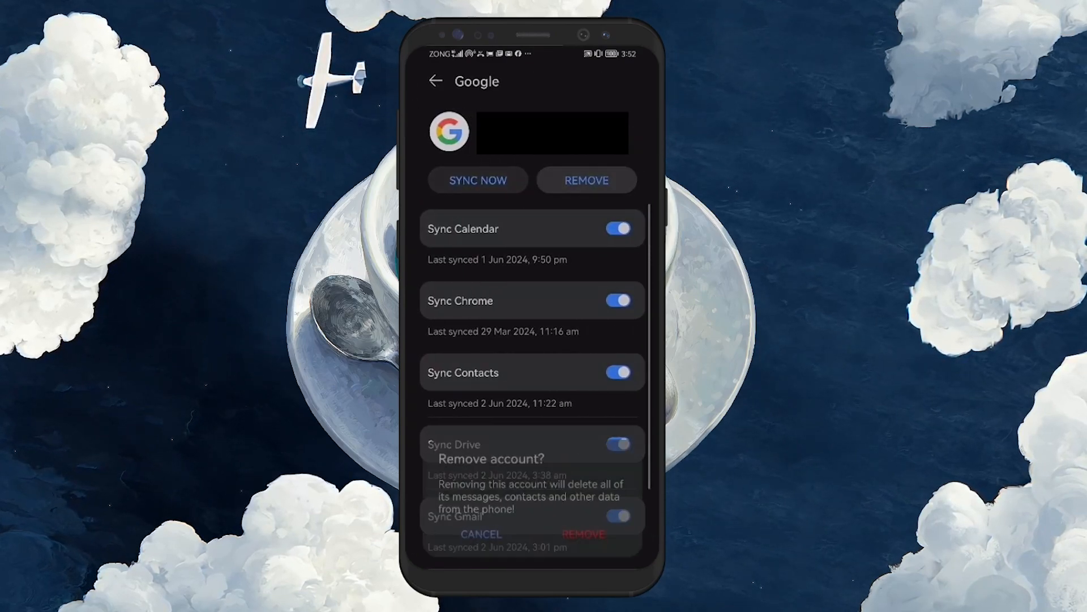
{"action": "left_click", "coordinate": [480, 533]}
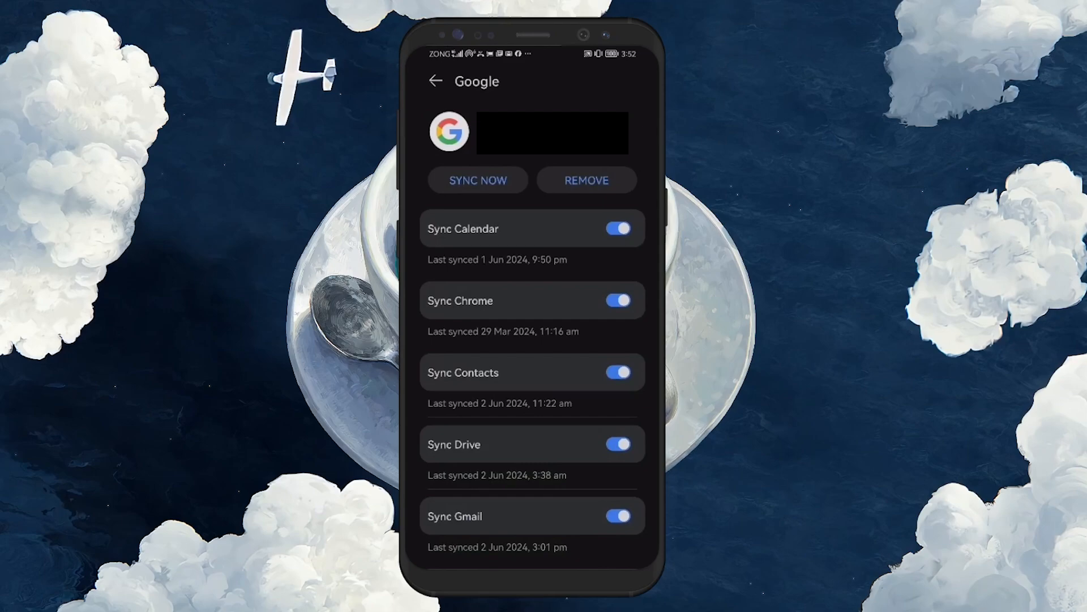
{"action": "left_click", "coordinate": [586, 180]}
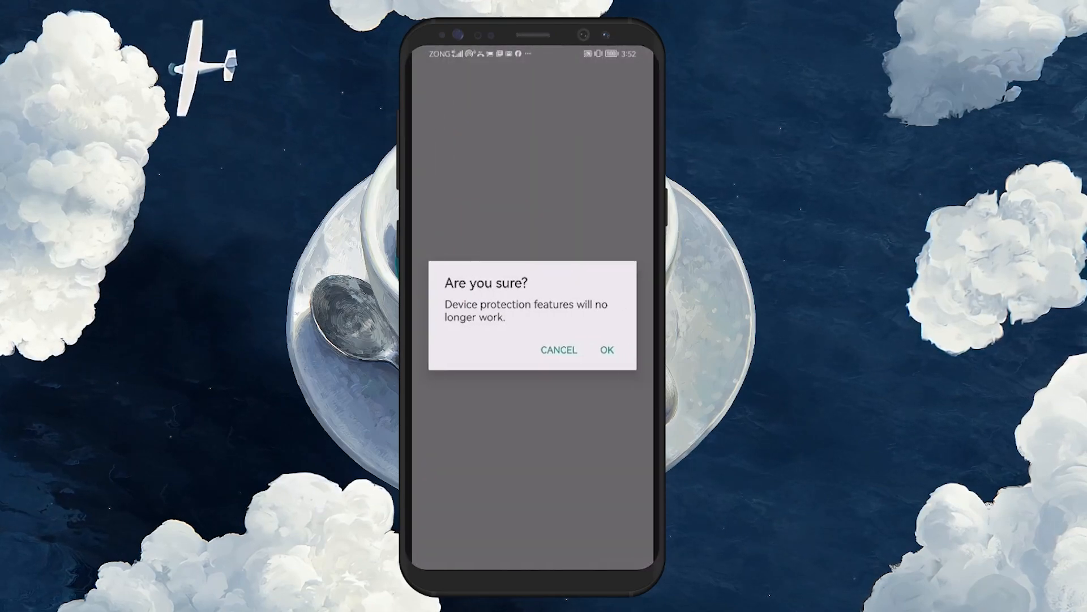
{"action": "left_click", "coordinate": [606, 350]}
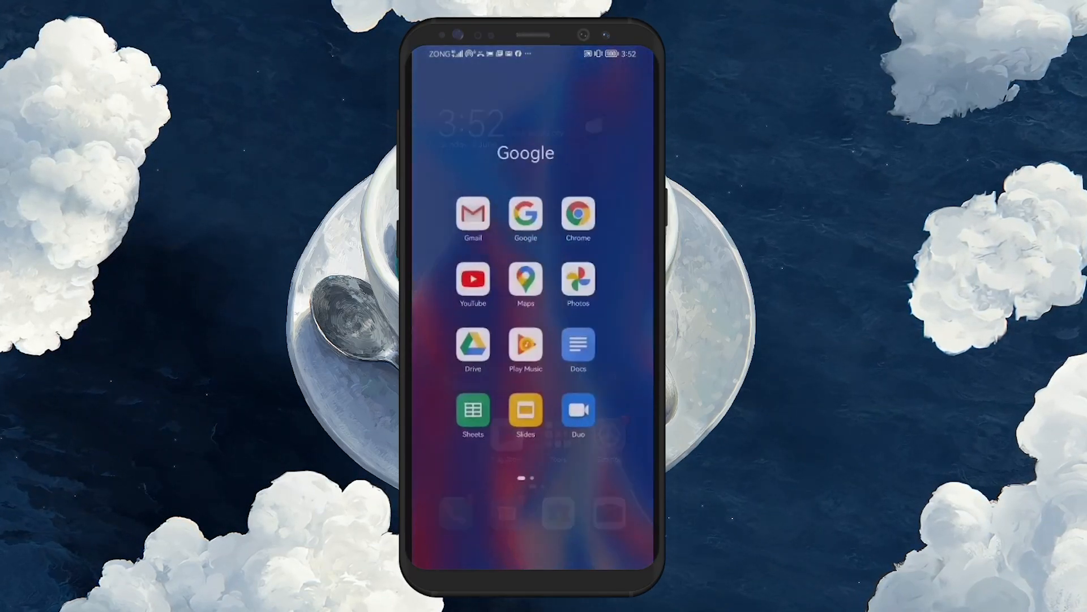
- Relaunch YouTube, now signed out with 'Try searching to get started'
{"action": "left_click", "coordinate": [473, 279]}
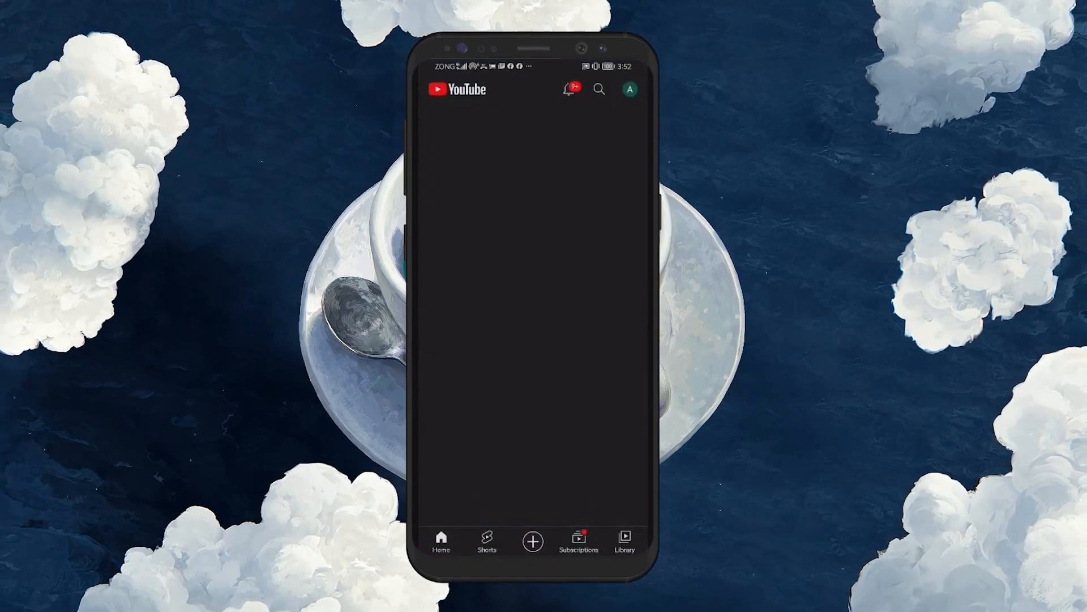
{"action": "left_click", "coordinate": [623, 542]}
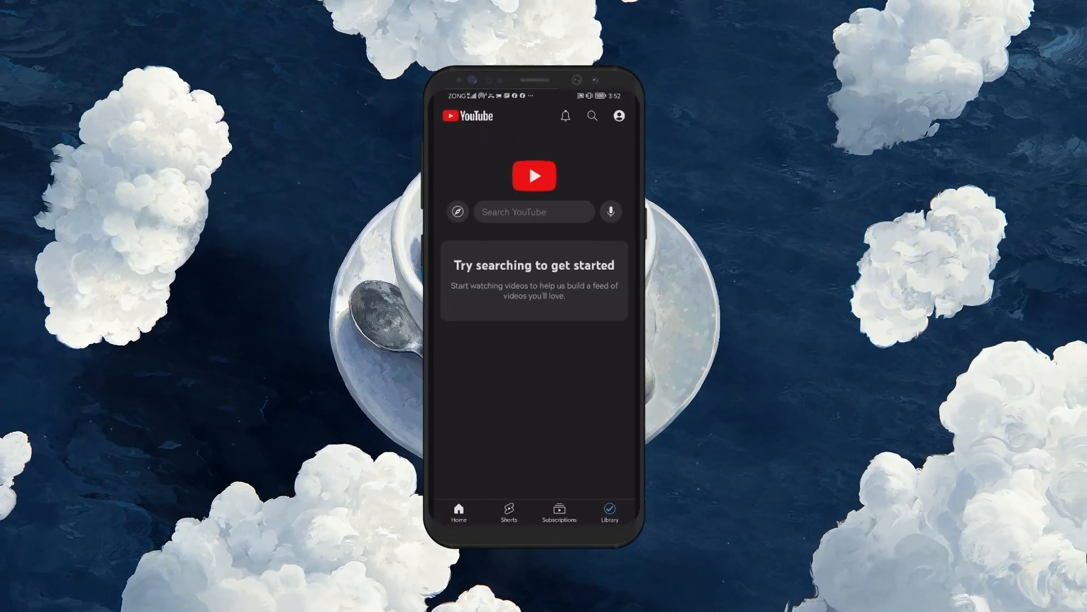